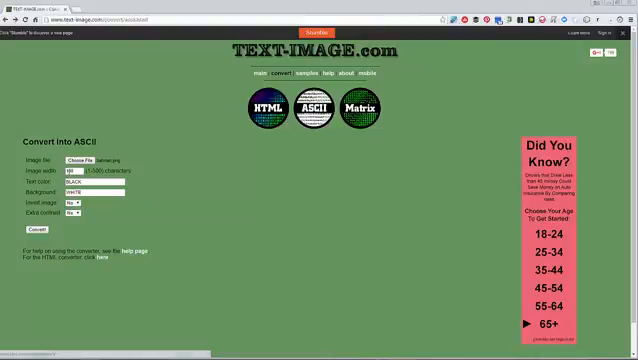
Browse for and select the Batman image to convert into ASCII art
left_click(82, 160)
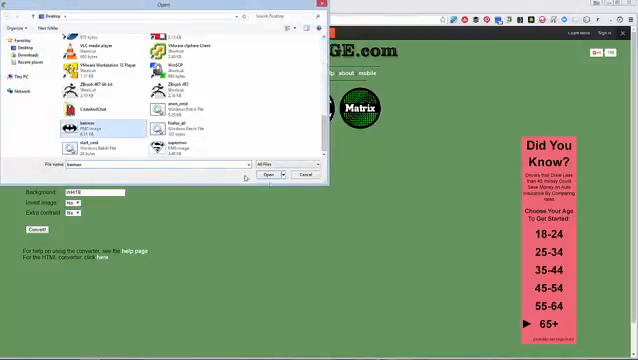
left_click(272, 172)
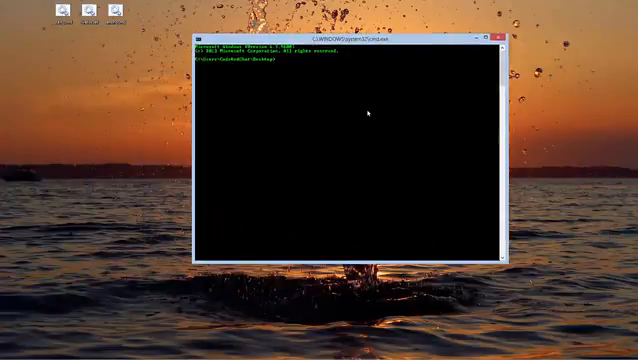
Launch 'notepad batman.bat' from Command Prompt and confirm creating the new file
type("notepad")
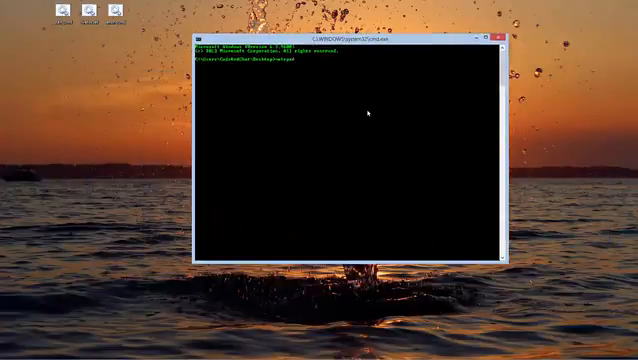
type(".bs")
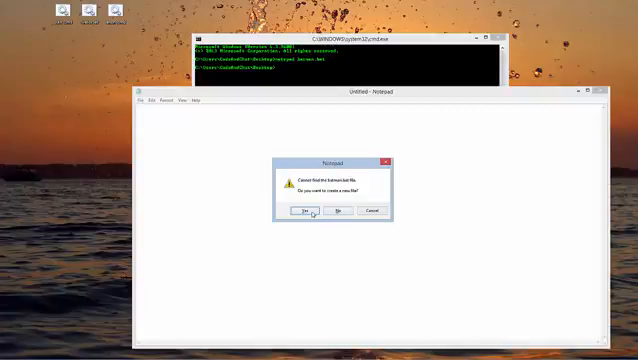
left_click(310, 210)
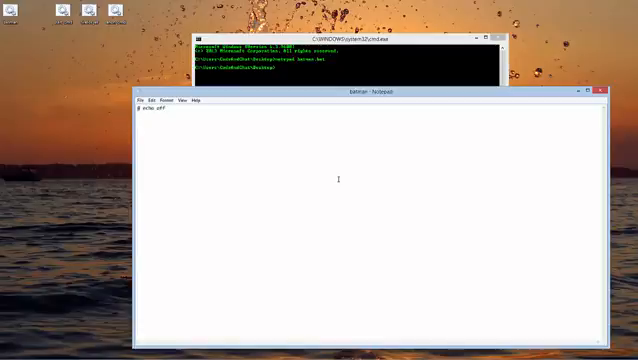
View the color code table, try color 1 in the console, and begin the script's color line
type("color")
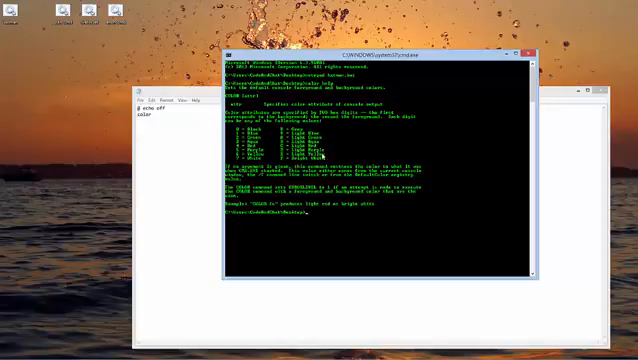
type("1F")
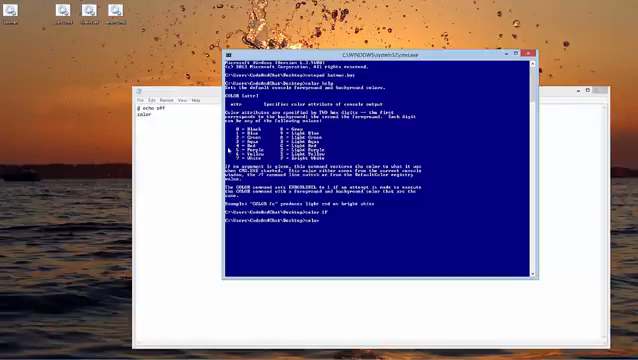
type("0")
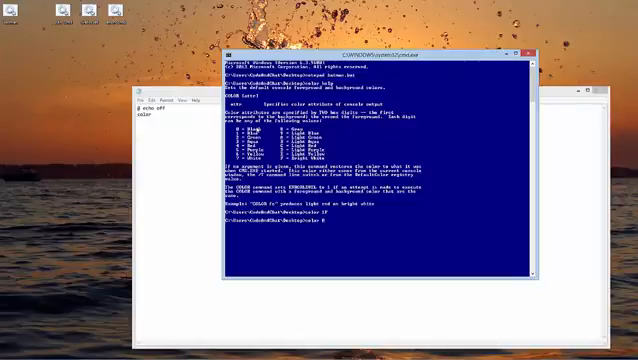
type("0")
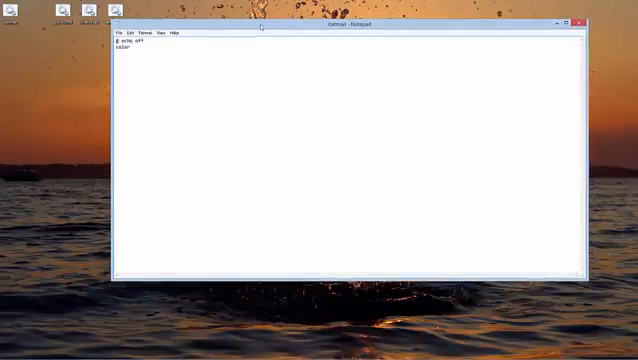
Finish the color 0E line and prefix each pasted Batman-logo line with echo
type("@E")
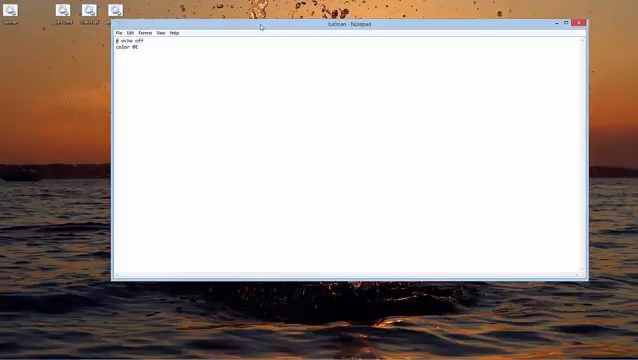
key("Enter")
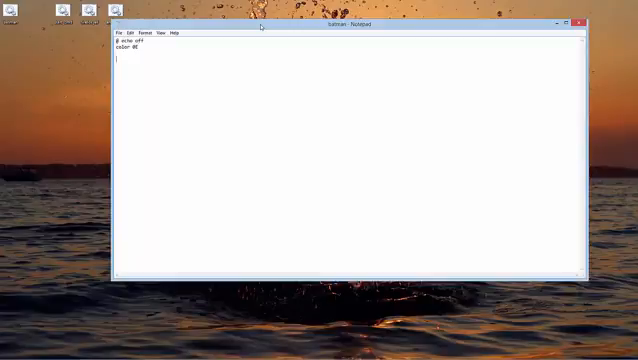
mouse_move(208, 92)
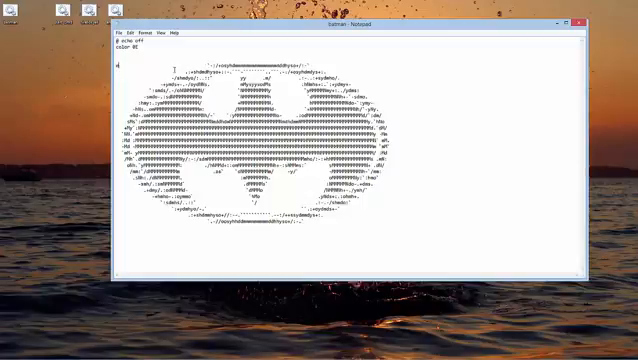
type("echo")
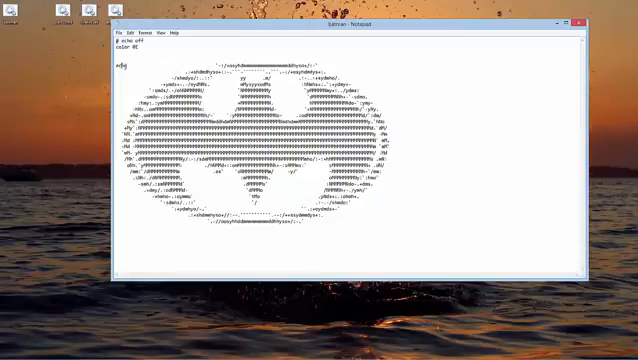
right_click(130, 64)
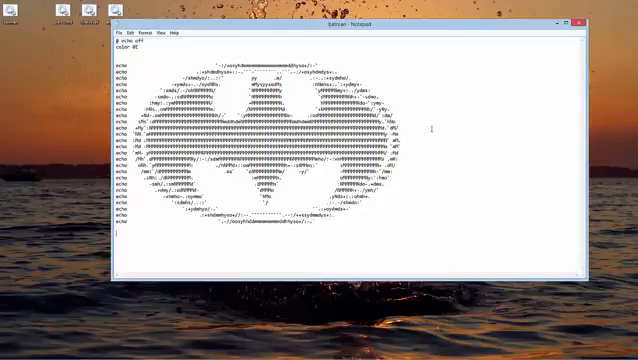
right_click(424, 124)
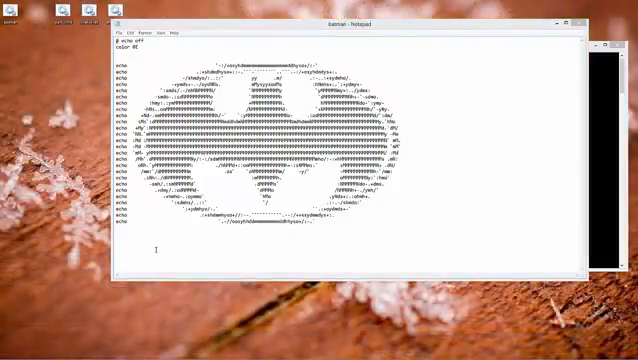
End the script with pause, run batman.bat from the desktop and dismiss the pause
type("pau")
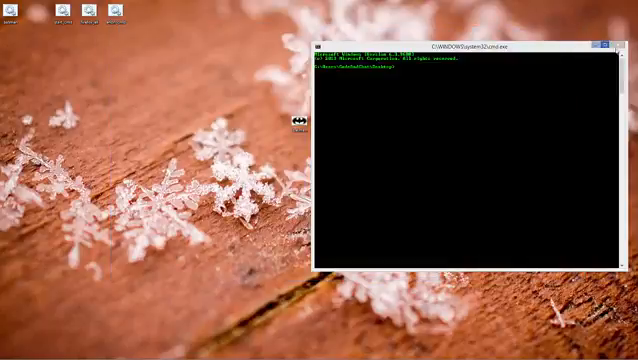
left_click(600, 44)
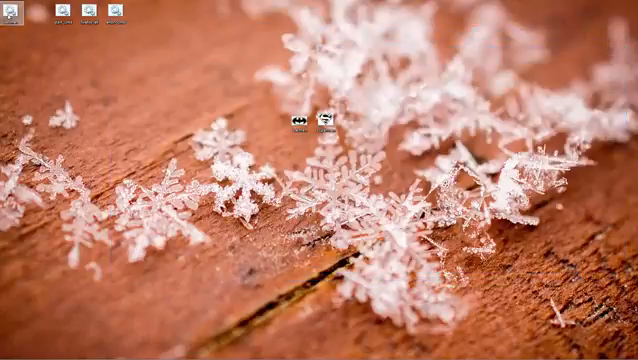
double_click(292, 120)
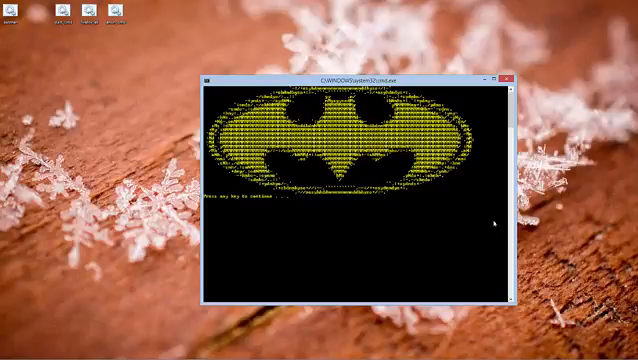
key("enter")
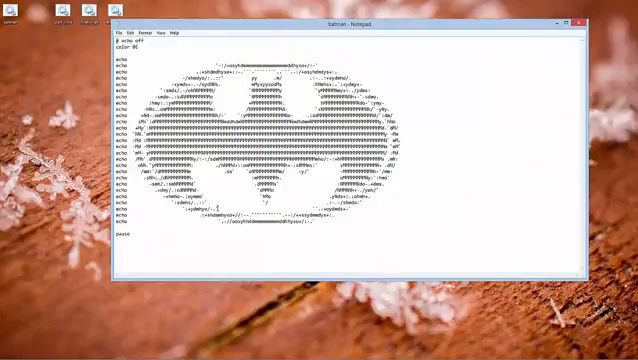
Change the last line to 'pause > nul', save the file and run it again
type("x")
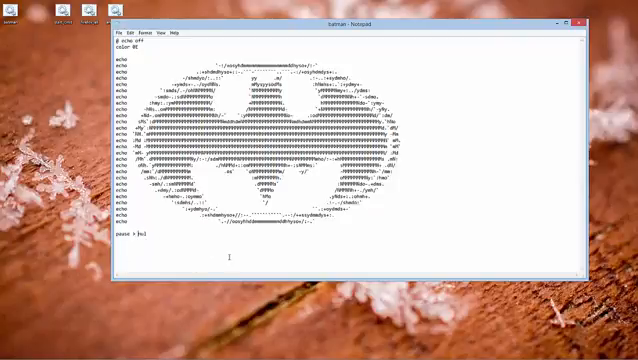
left_click(112, 30)
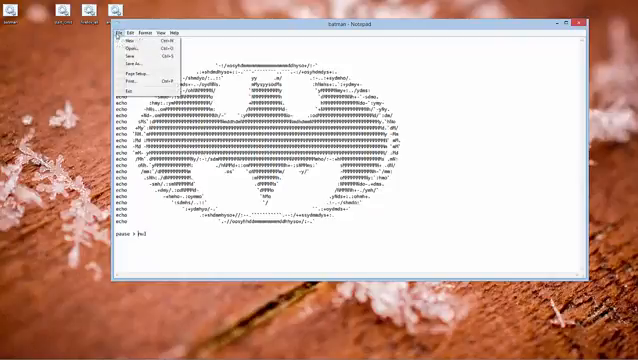
left_click(124, 28)
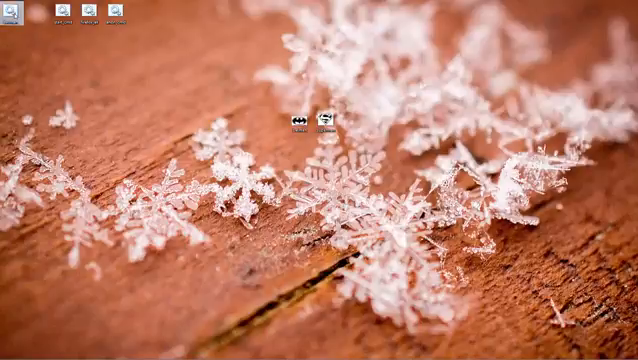
double_click(292, 122)
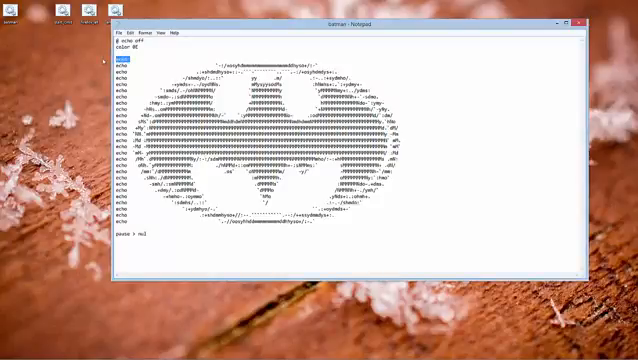
Add a 'title Batman' line after color and a 'start cmd.exe' line at the end
type("title Batman Supercool")
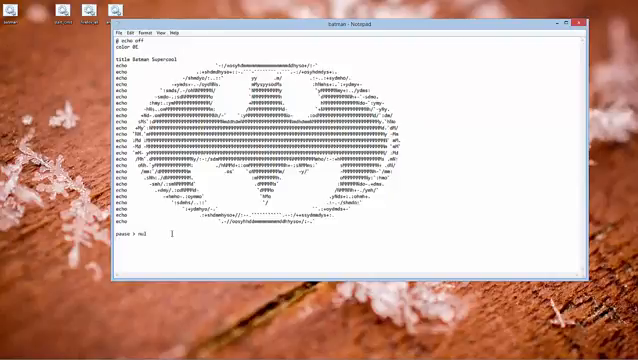
type("x")
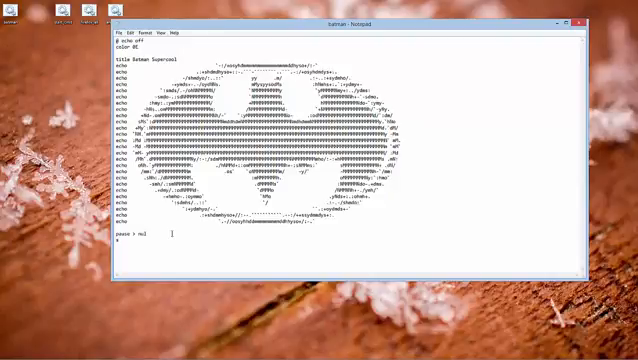
type("start")
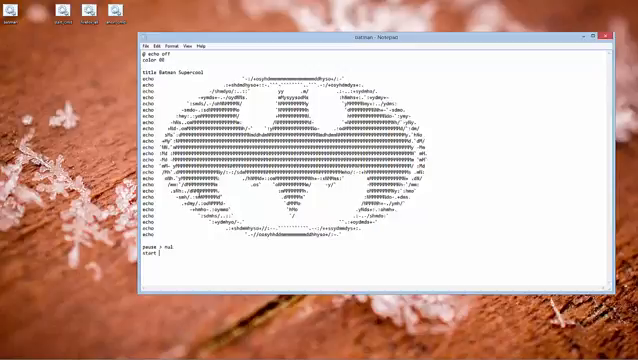
type("cmd.exe")
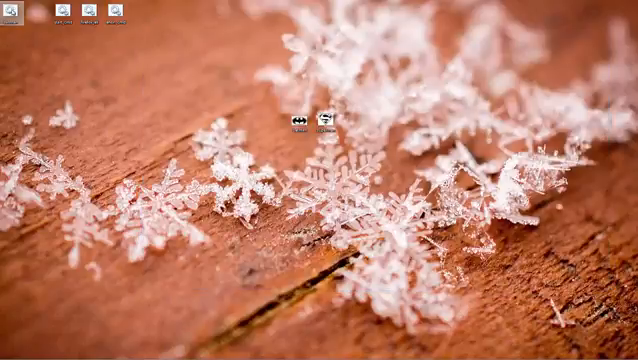
double_click(292, 120)
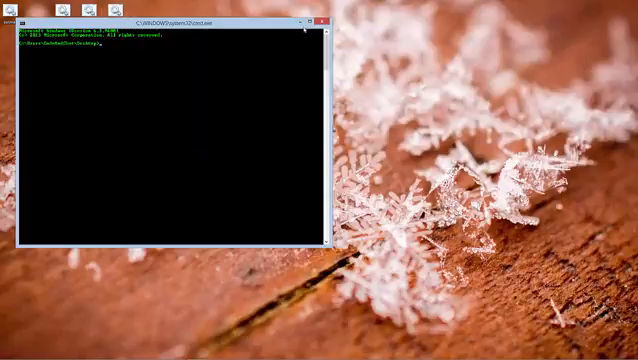
left_click(316, 18)
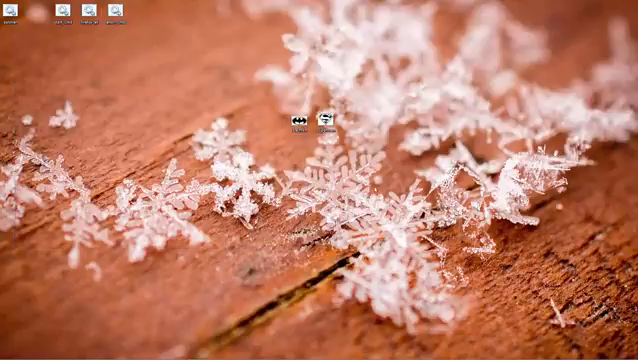